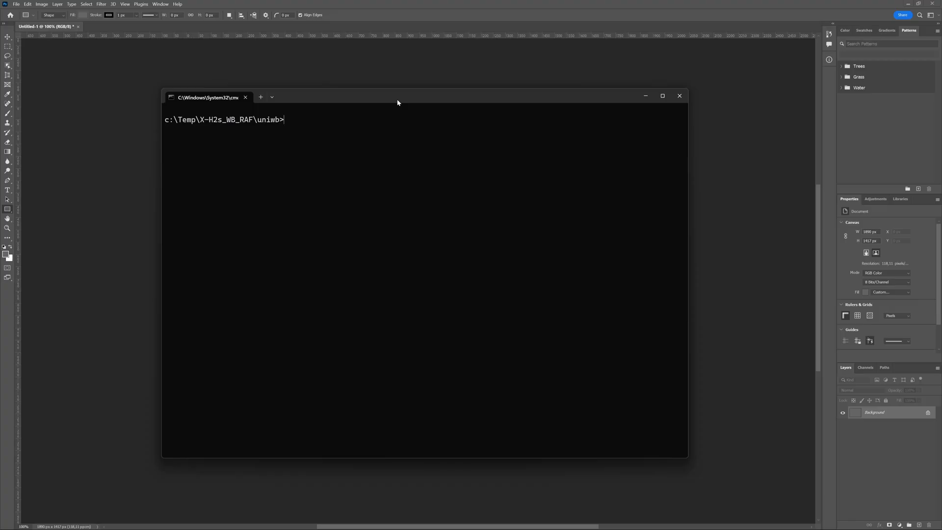
Start an exiftool.exe command on DSCF8326.RAF in the uniwb folder.
type("exiftool.exe")
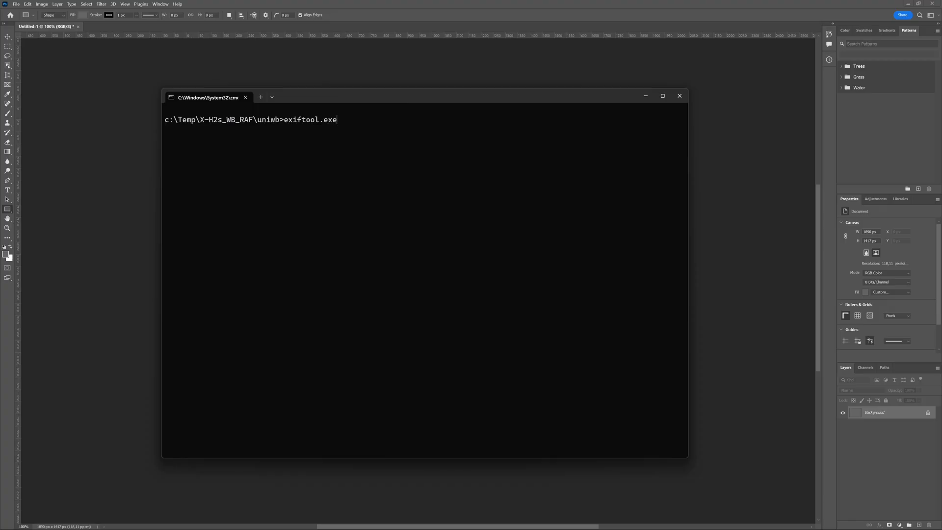
type("DSCF8326.RAF")
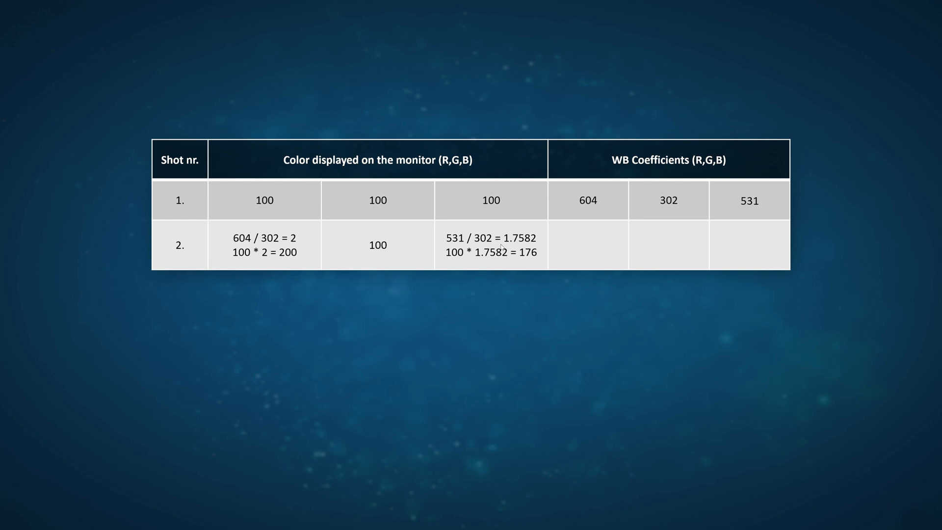
mouse_move(336, 304)
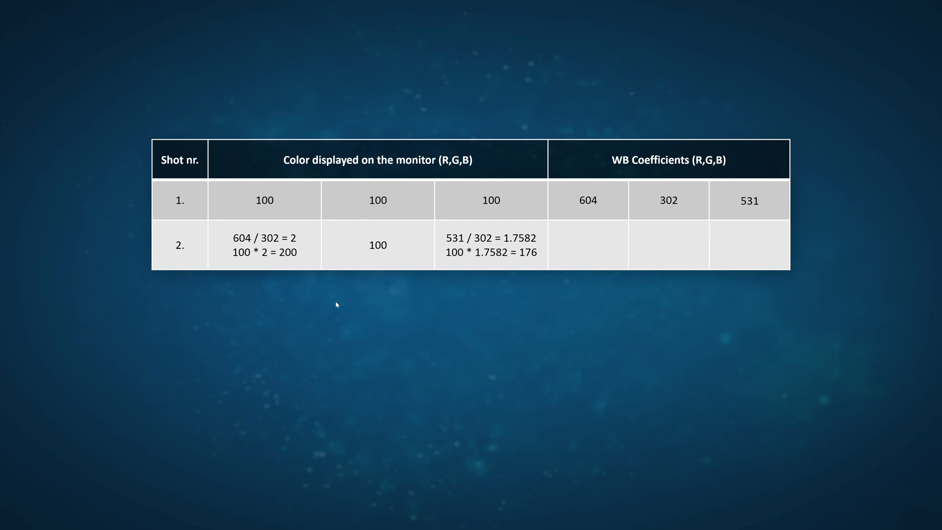
mouse_move(244, 276)
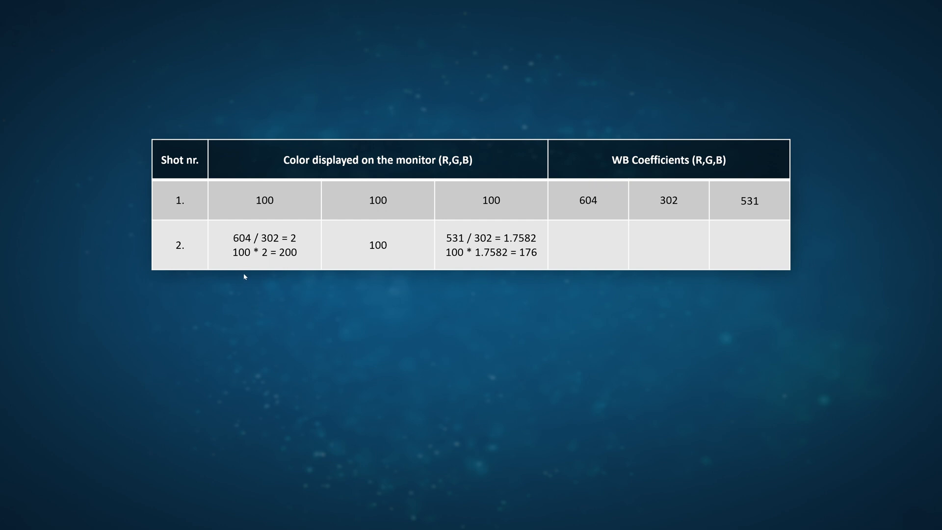
mouse_move(295, 260)
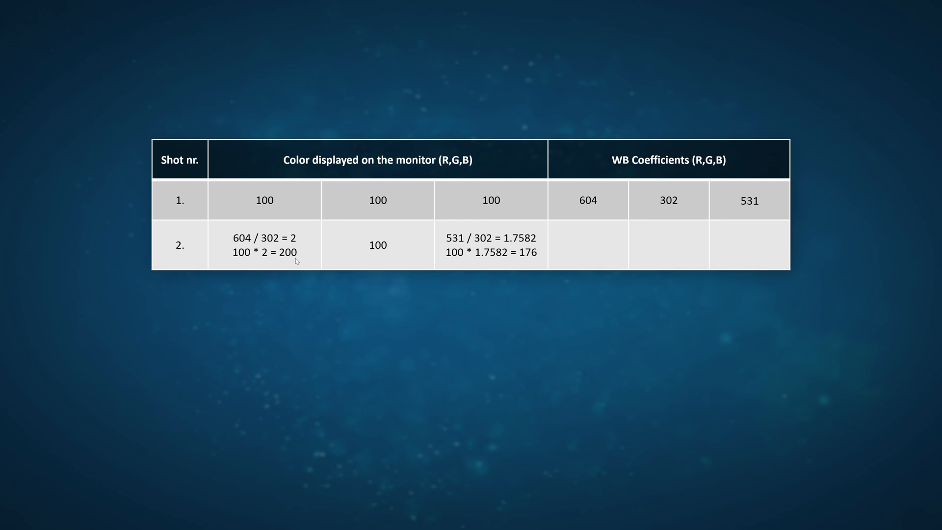
mouse_move(495, 263)
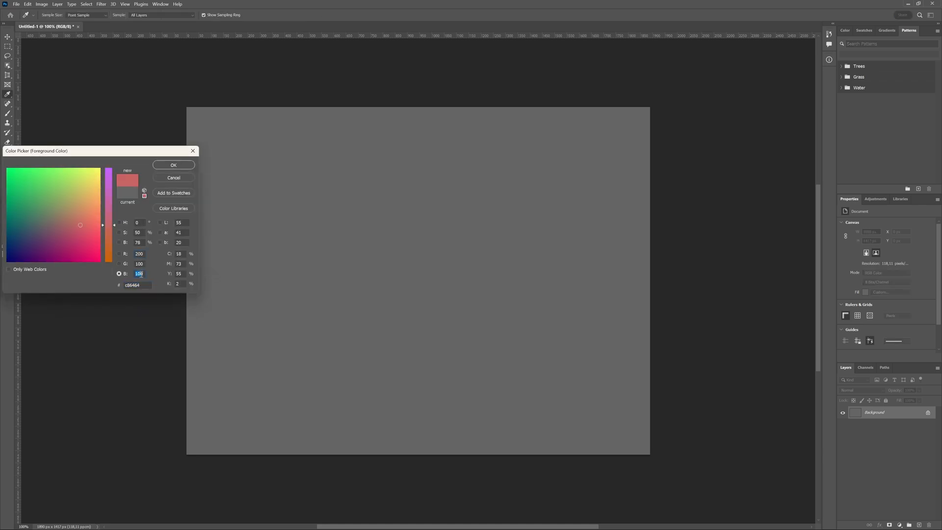
Confirm the magenta foreground (R 200, G 100, B 176) and bring up Edit > Fill.
left_click(174, 165)
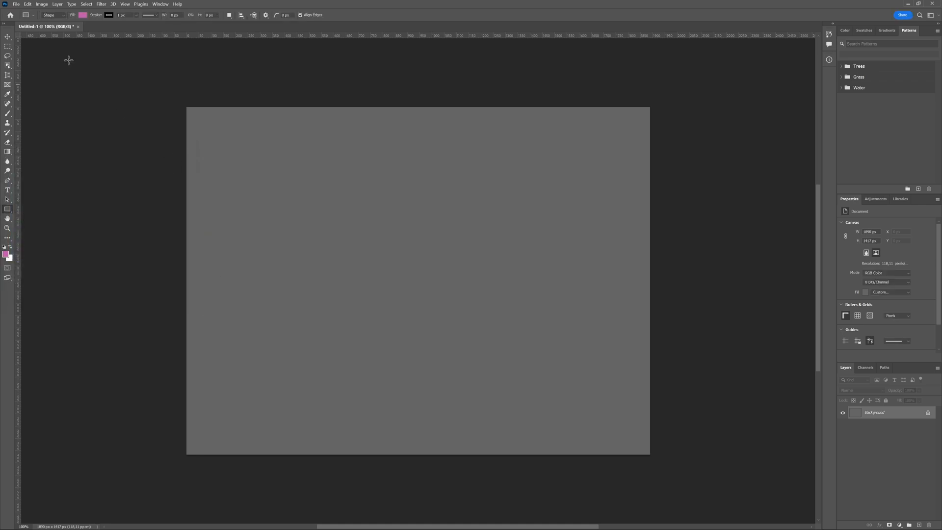
left_click(28, 5)
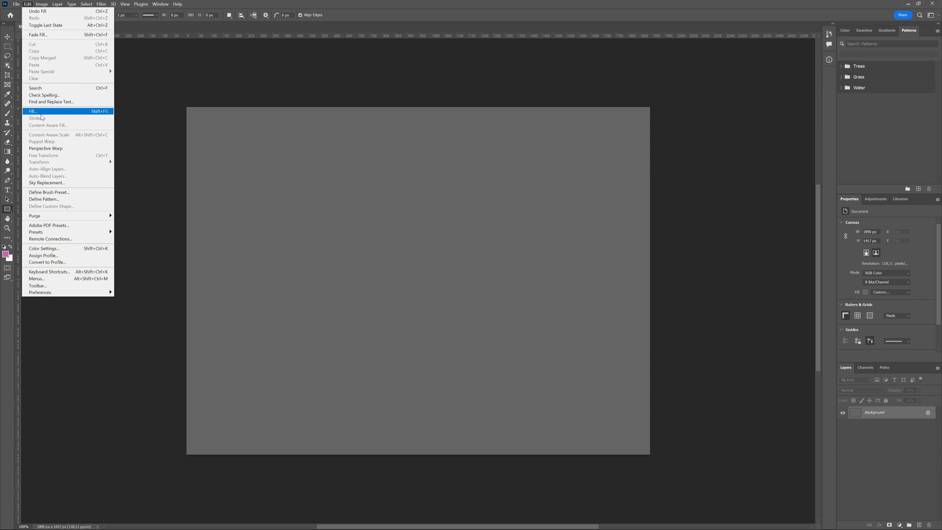
left_click(32, 112)
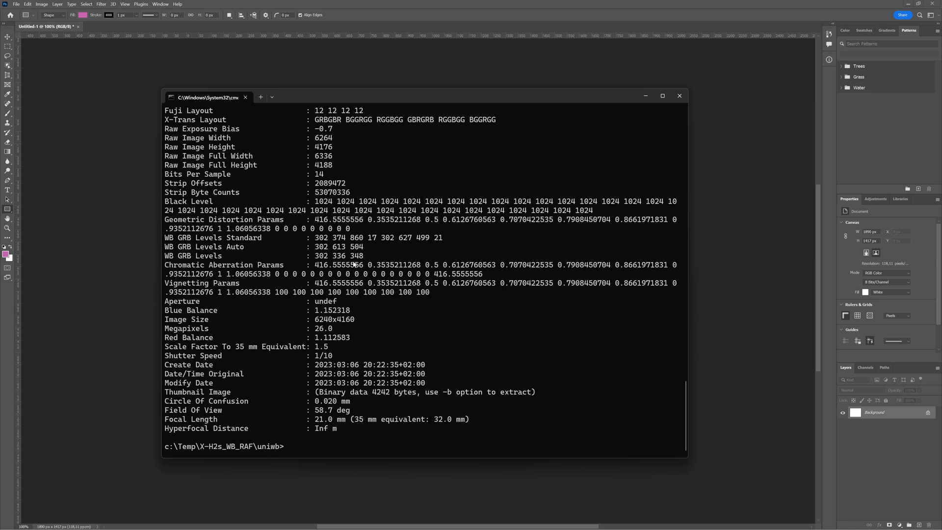
mouse_move(372, 263)
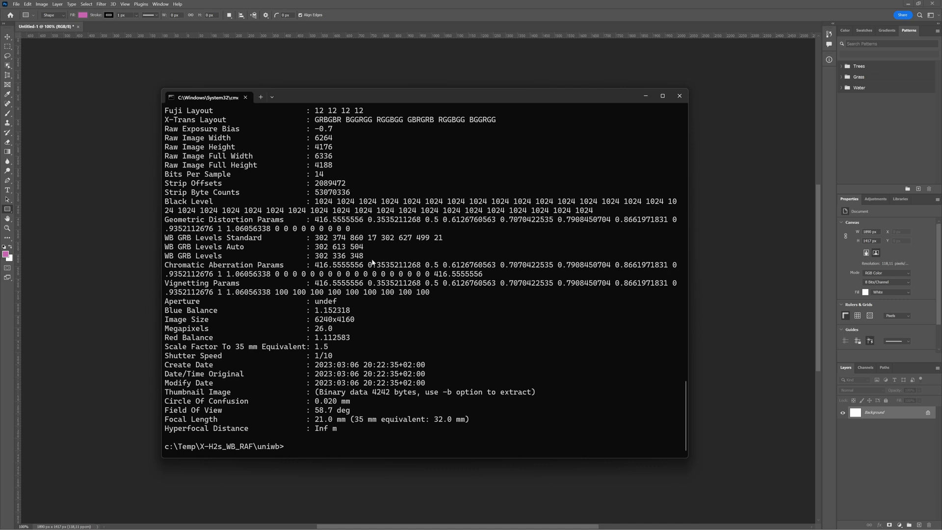